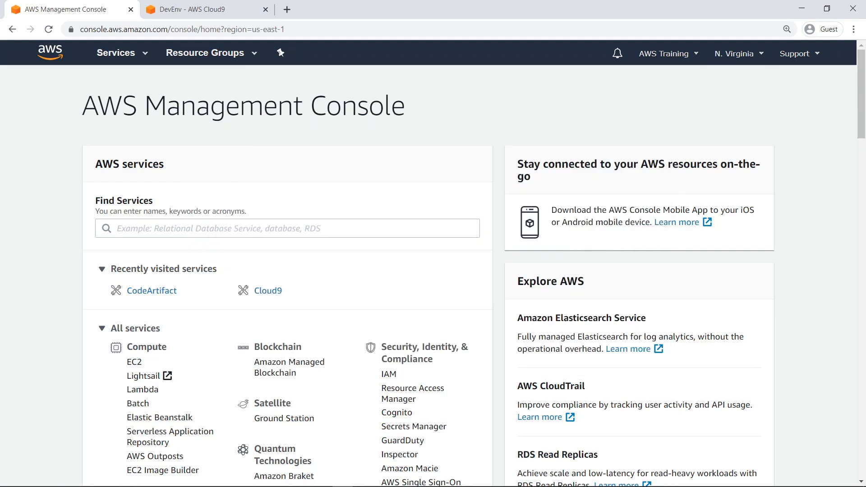
mouse_move(210, 292)
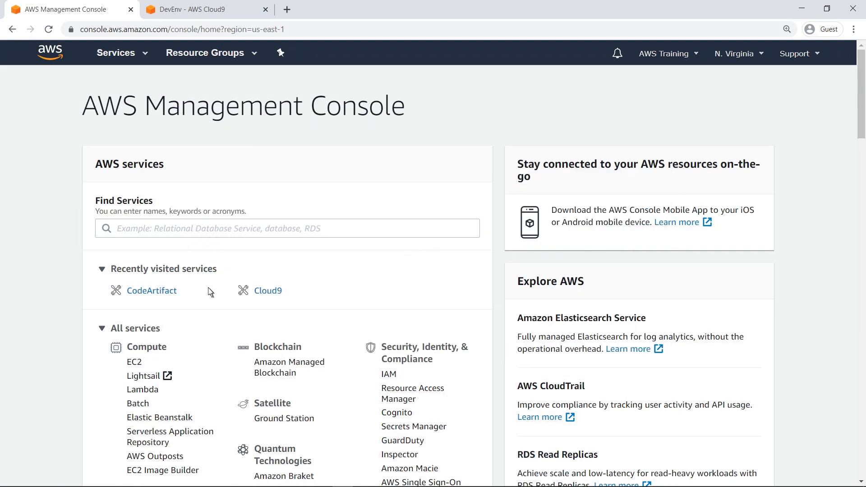
Step: Open CodeArtifact's Domains list, which shows no domains in US East
left_click(151, 291)
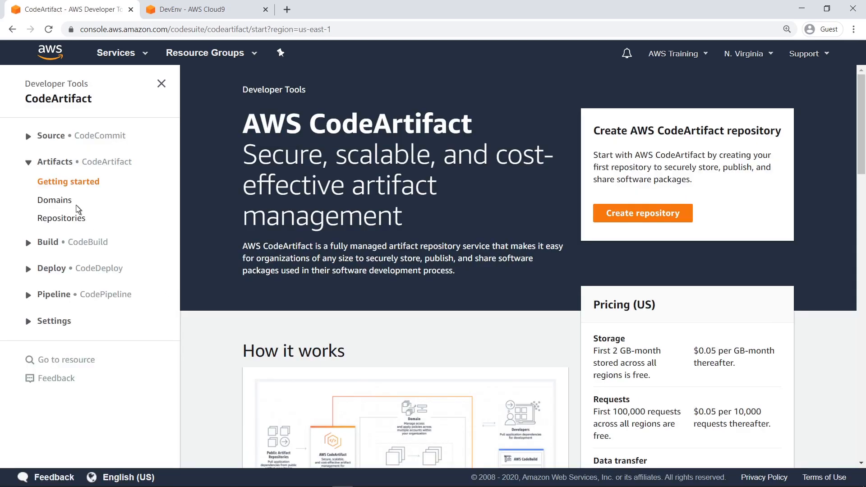
left_click(54, 200)
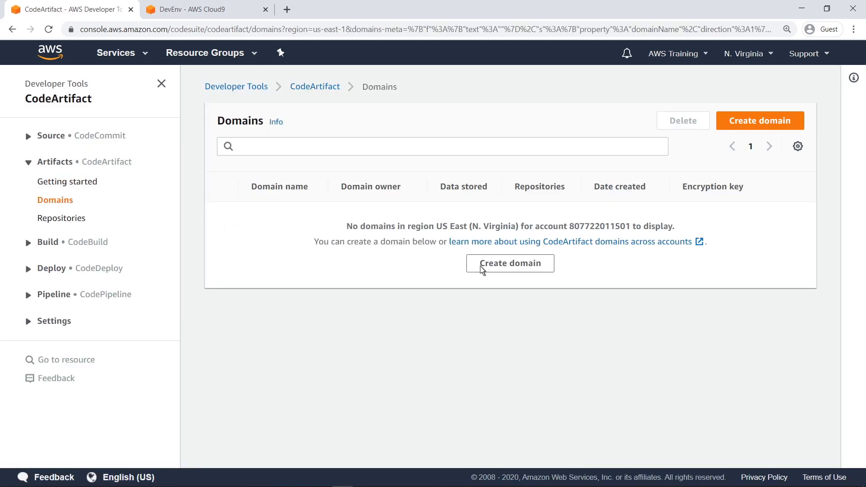
Step: Start a new domain named company-domain and check it keeps the AWS managed key
left_click(509, 263)
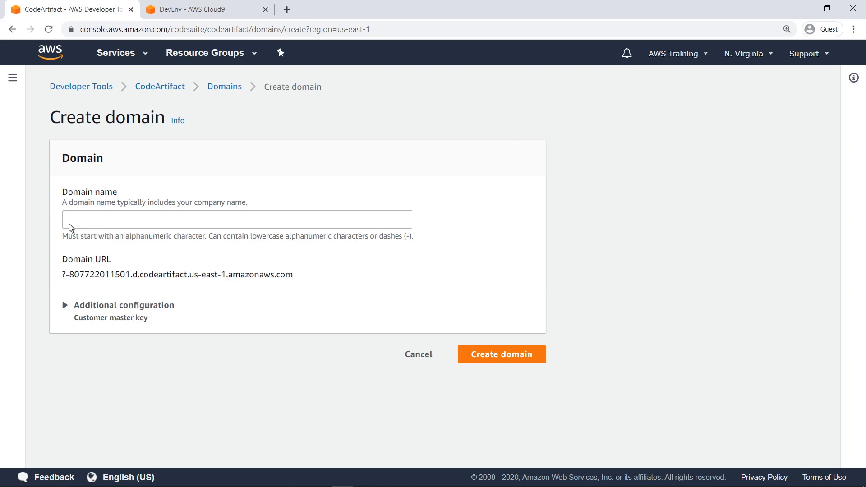
type("company-domain")
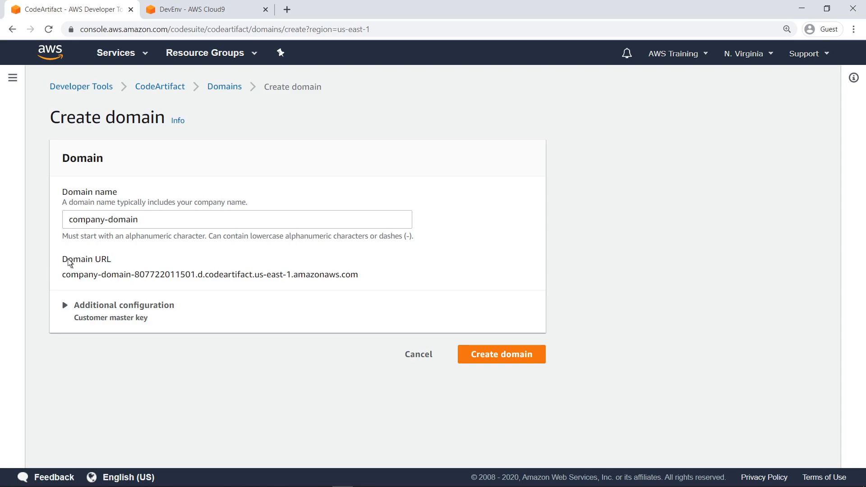
left_click(64, 304)
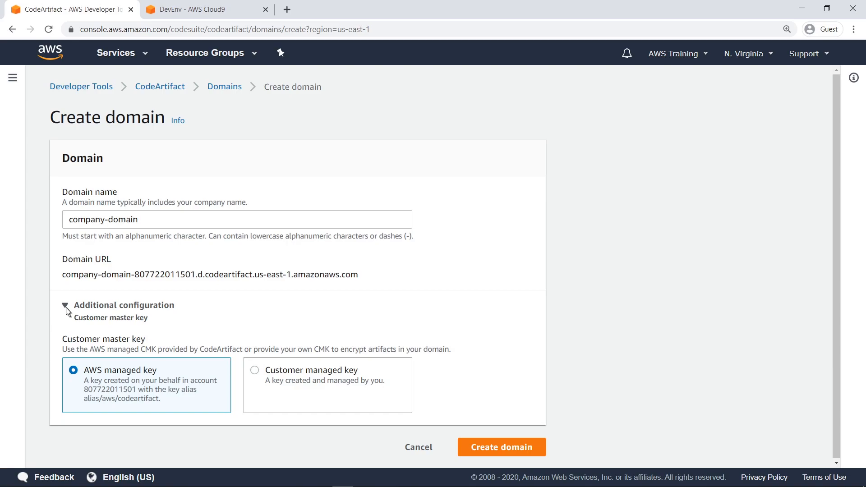
mouse_move(452, 446)
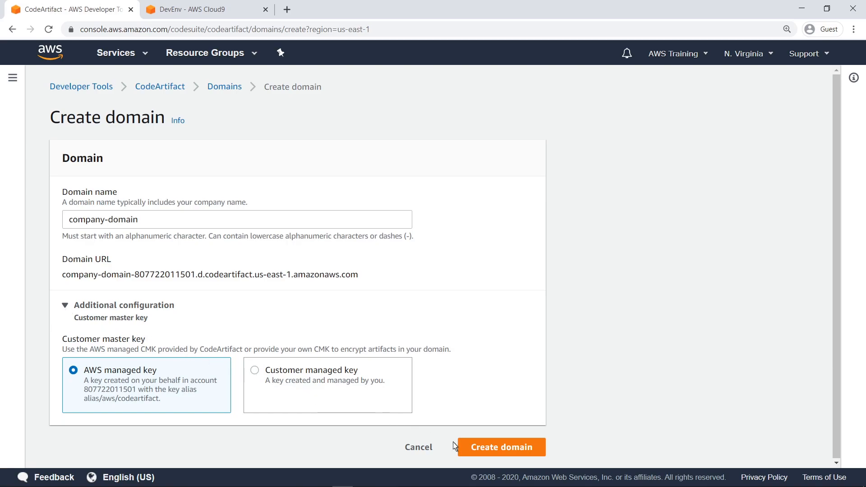
Step: Create company-domain and expand its details showing owner, ARNs and no repositories
left_click(500, 447)
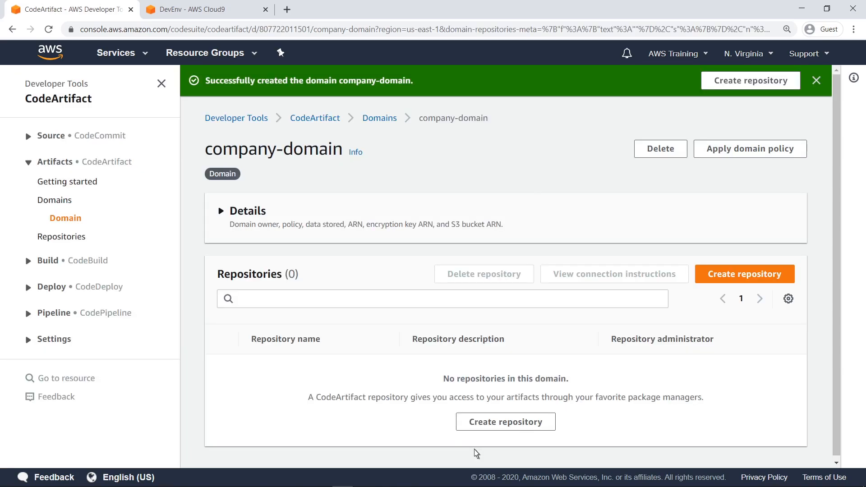
mouse_move(240, 232)
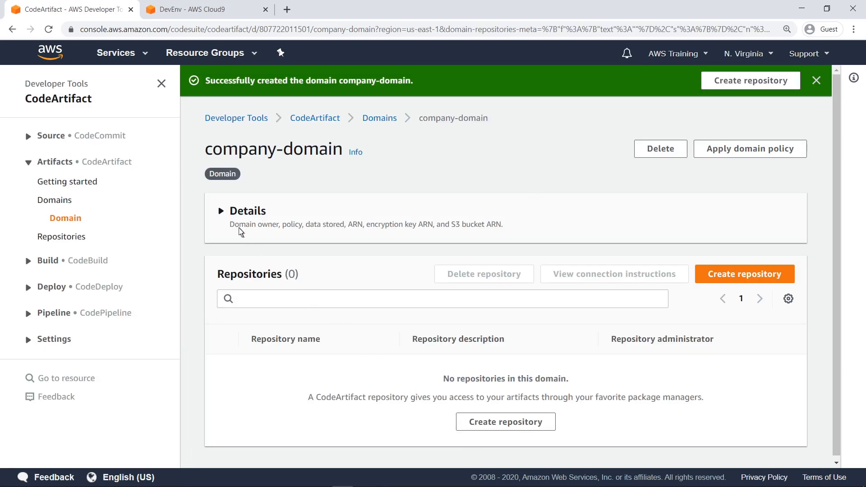
left_click(220, 210)
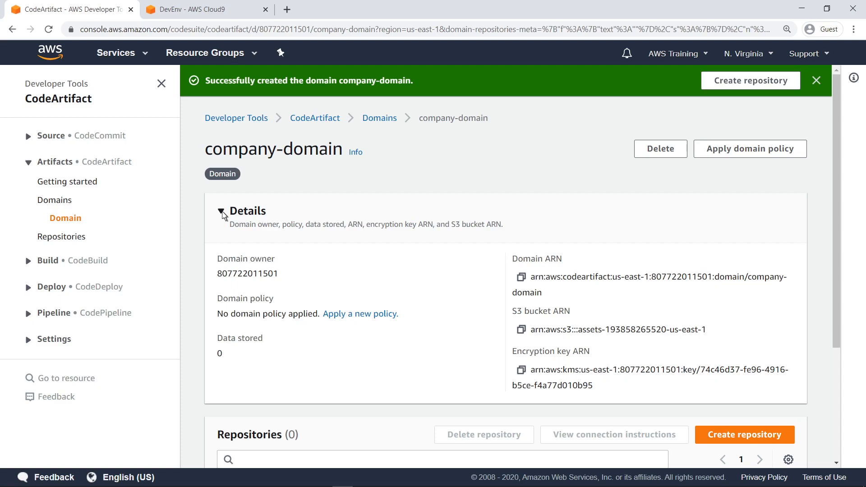
mouse_move(291, 283)
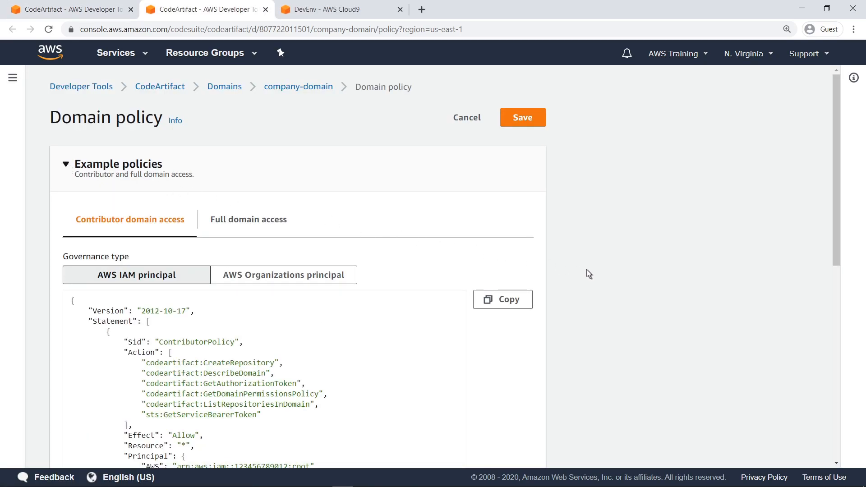
scroll("down", 3)
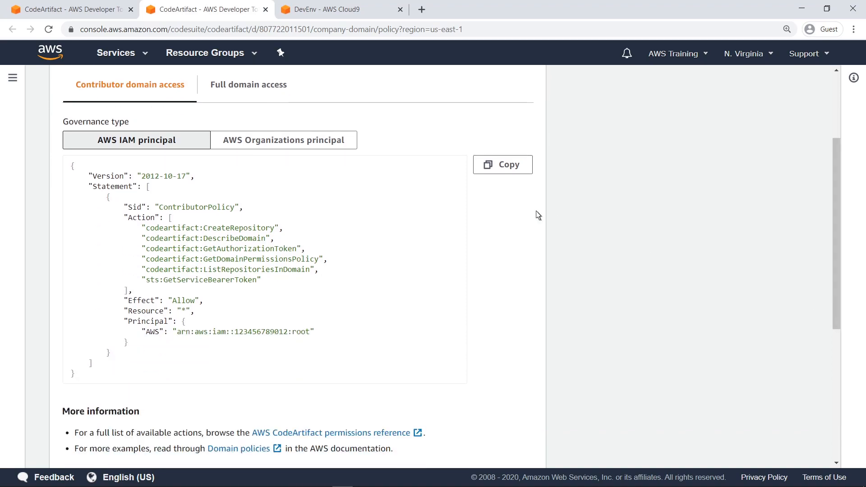
left_click(283, 140)
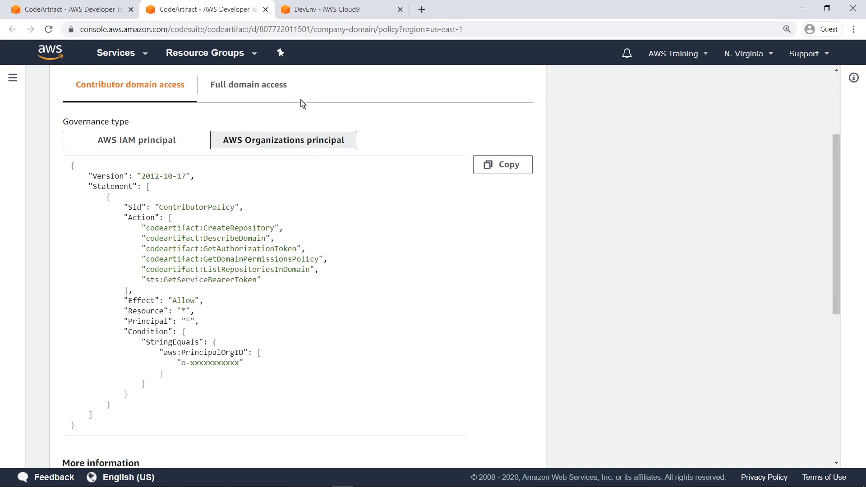
left_click(248, 84)
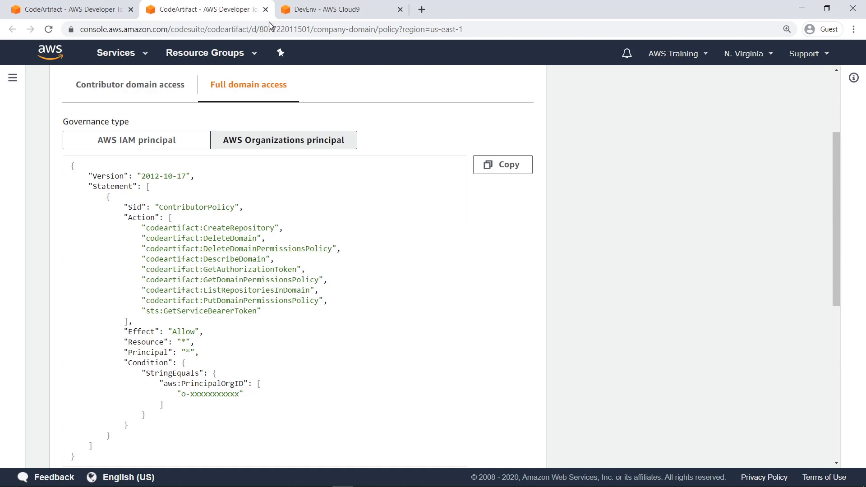
left_click(265, 9)
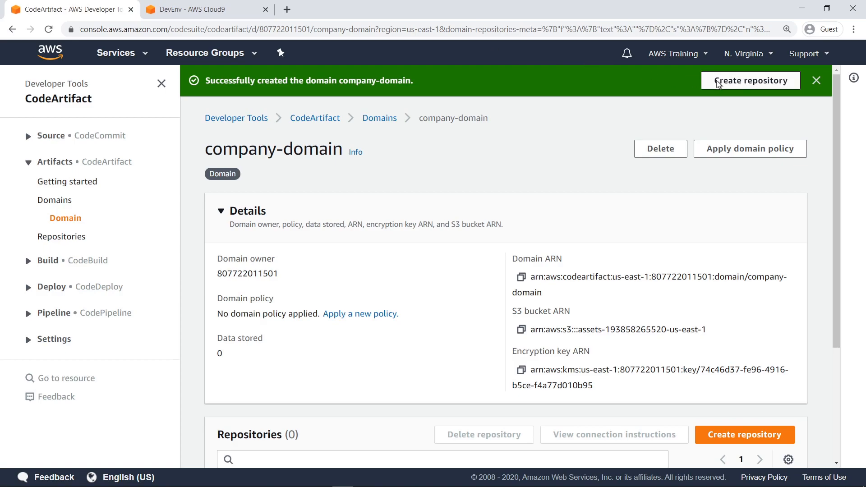
Step: Name the repository ManagedToolsTeam and tick pypi-store as upstream, unticking npm-store
left_click(750, 80)
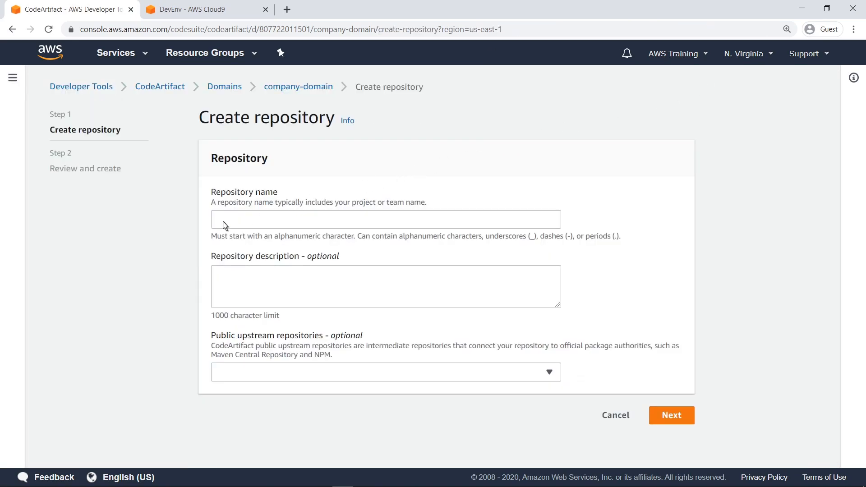
type("ManagedToolsTeam")
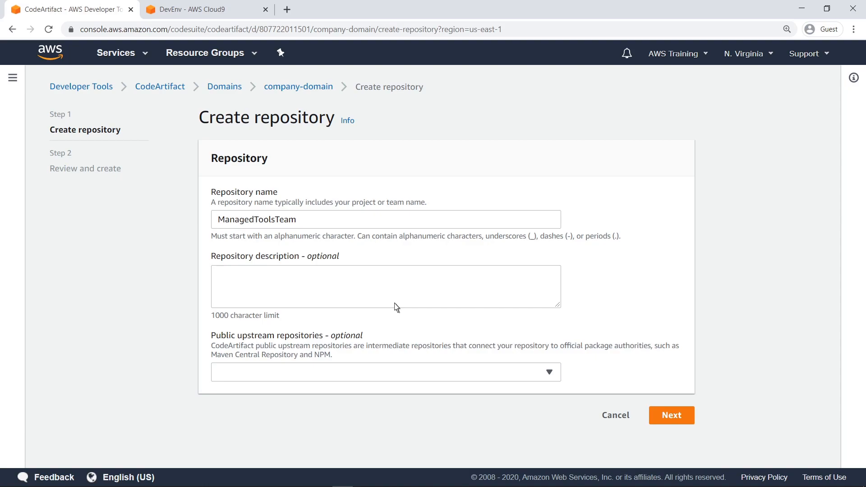
left_click(548, 371)
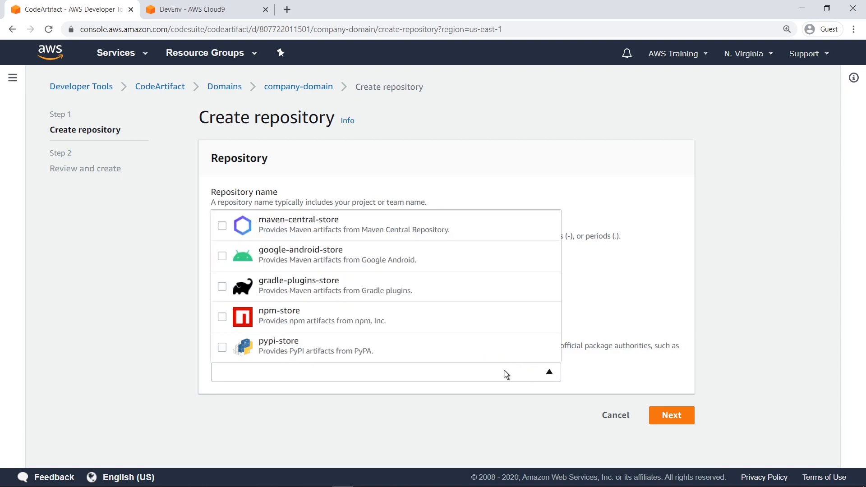
left_click(222, 347)
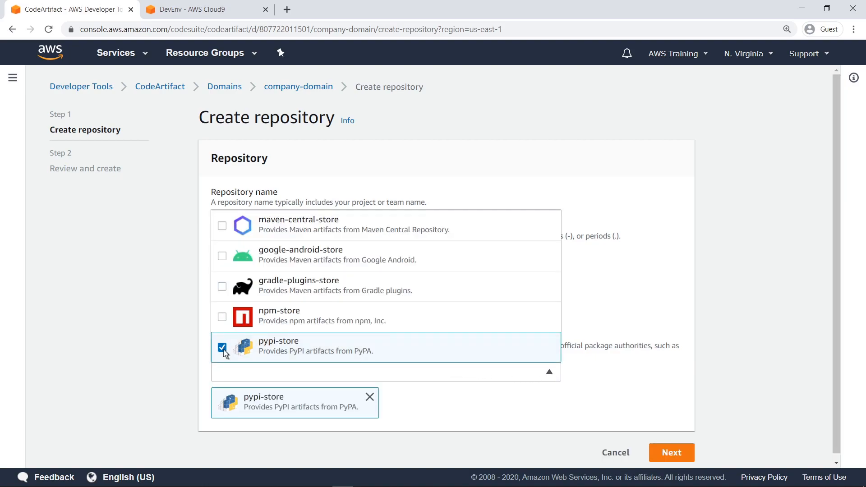
mouse_move(223, 323)
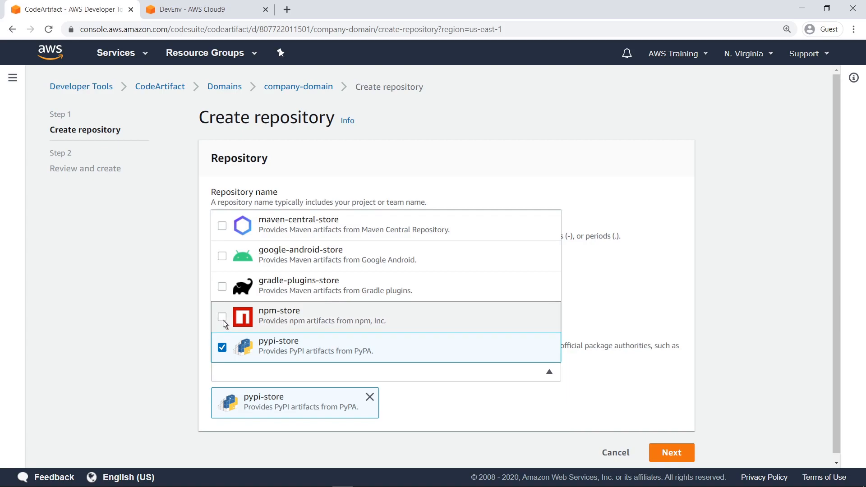
left_click(222, 317)
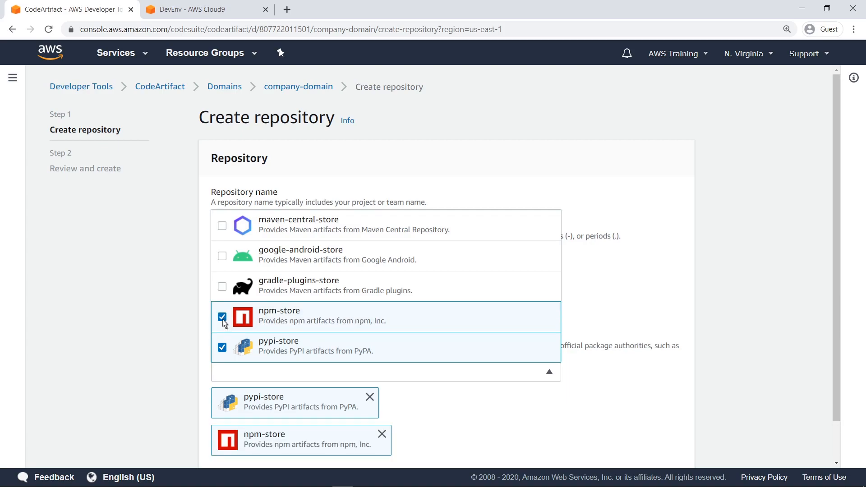
left_click(222, 317)
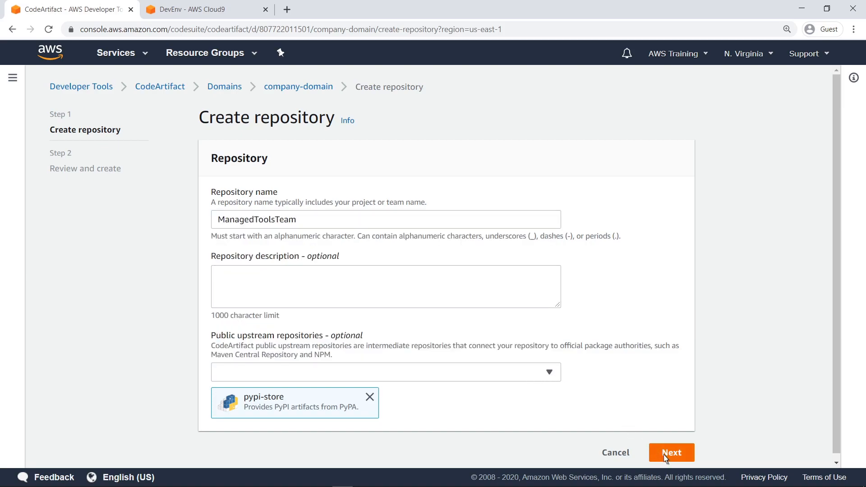
Step: Review ManagedToolsTeam's package flow and create the repository
left_click(671, 452)
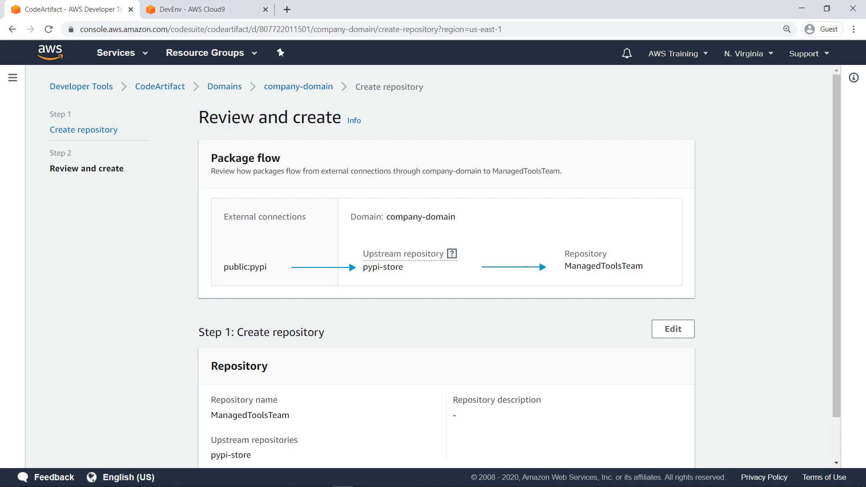
scroll("down", 3)
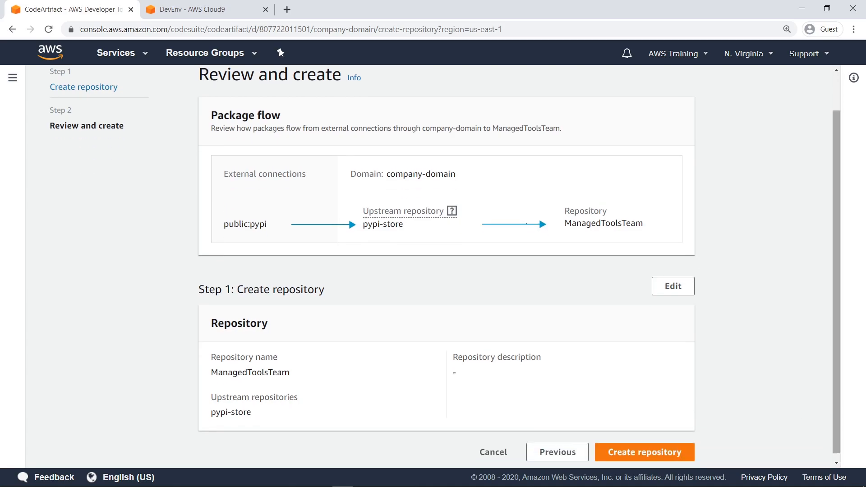
scroll("down", 3)
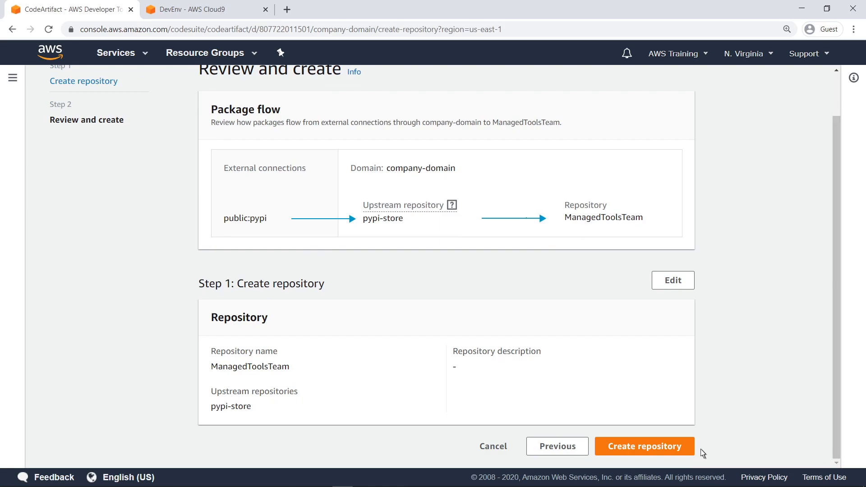
left_click(643, 446)
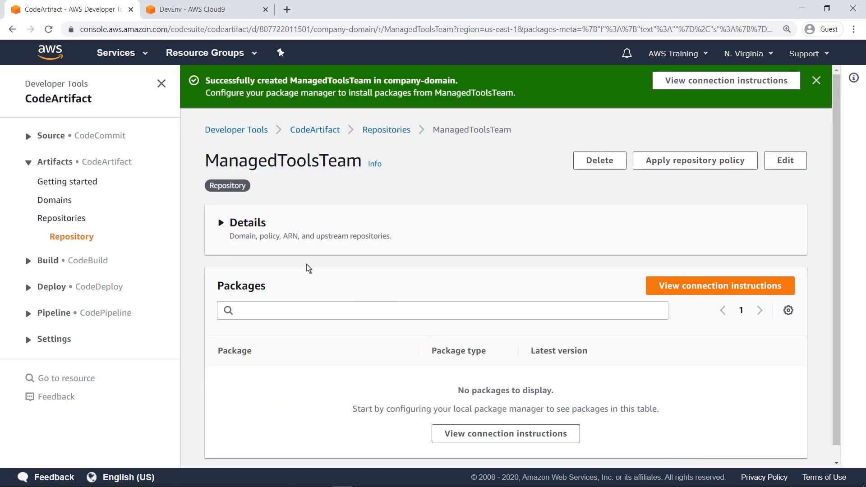
Step: Expand ManagedToolsTeam's details and open its empty repository policy editor
left_click(220, 223)
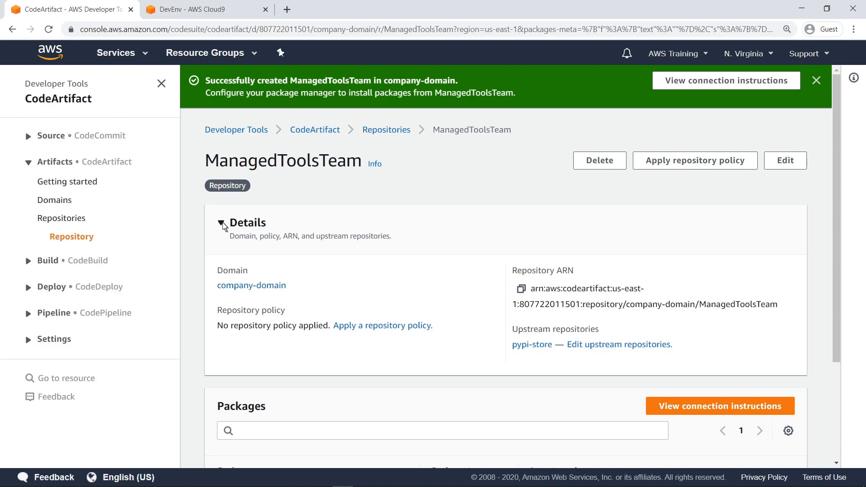
mouse_move(311, 308)
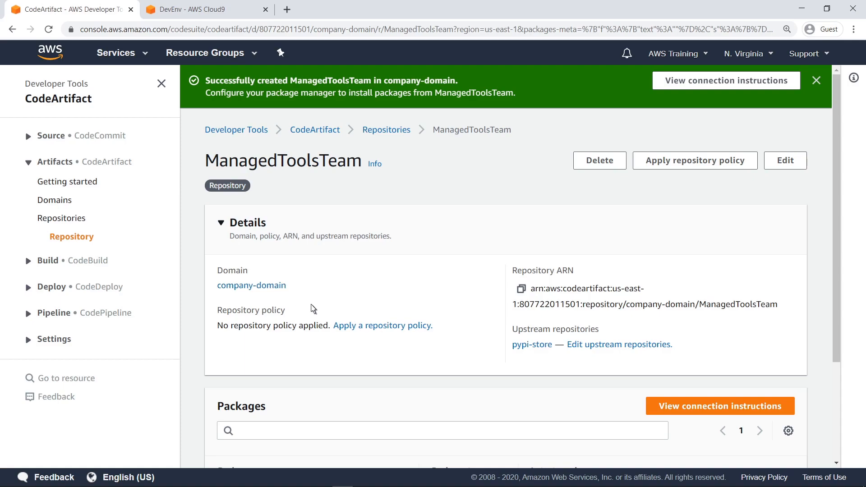
left_click(693, 160)
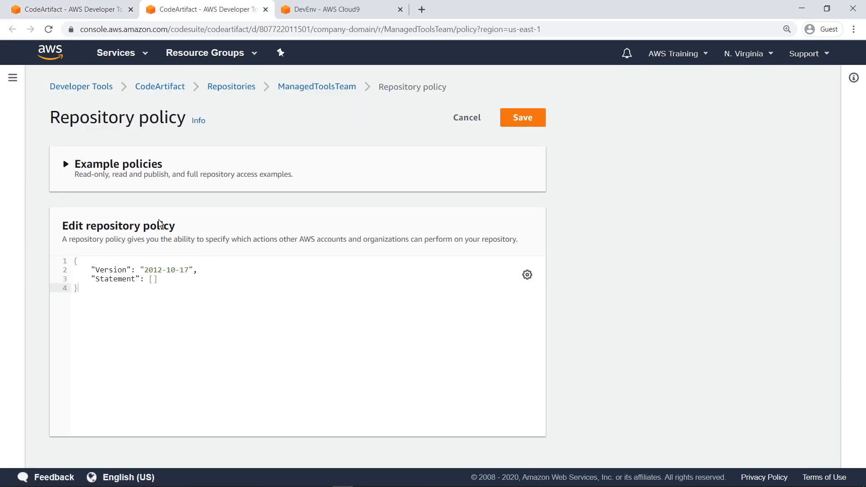
Step: Browse the read-only, read-and-publish and full repository access example policies
left_click(118, 163)
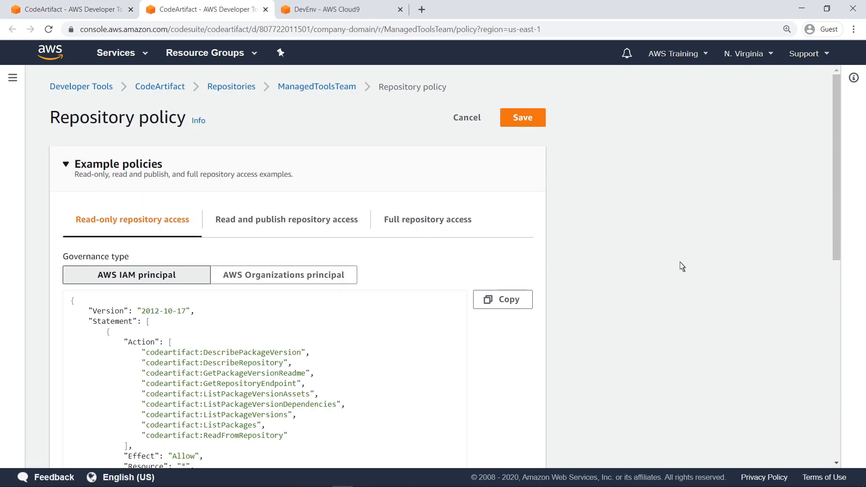
scroll("down", 3)
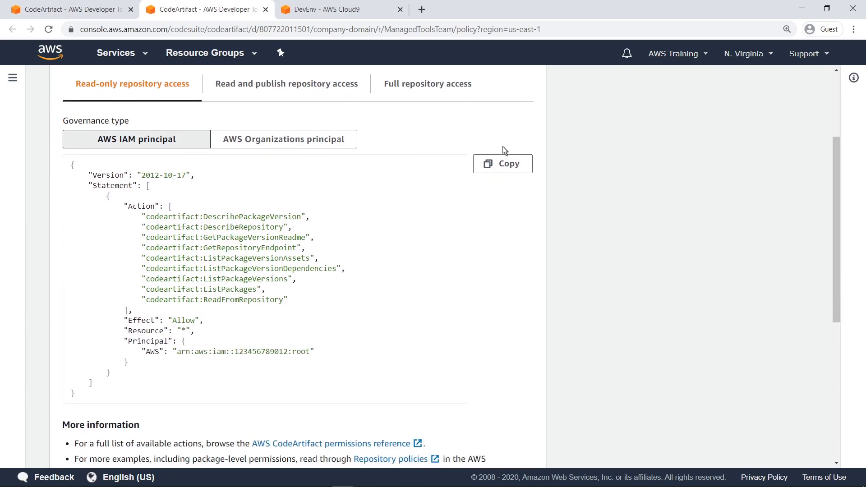
left_click(286, 84)
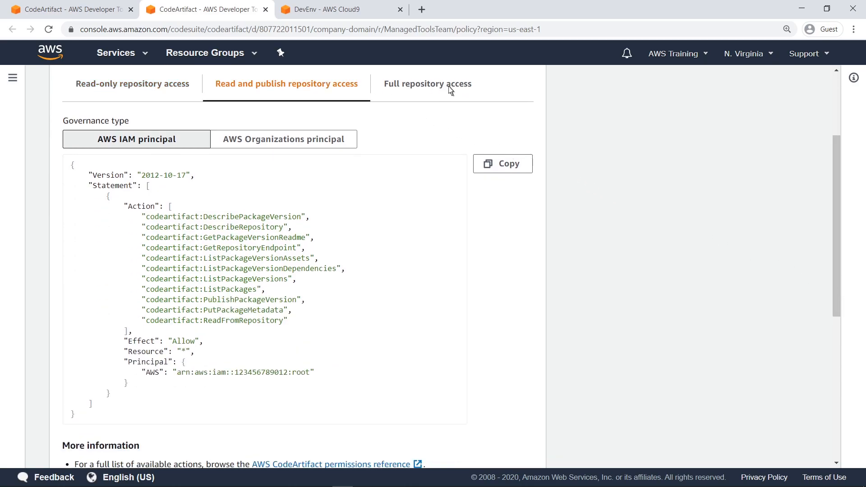
left_click(426, 84)
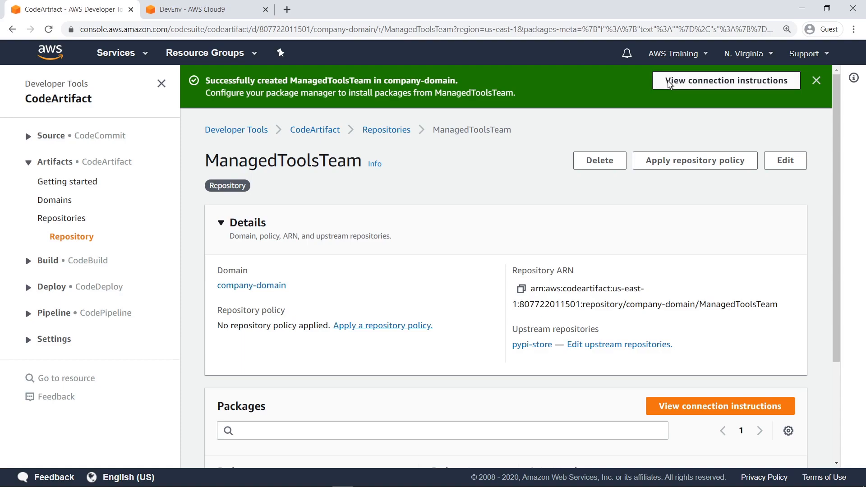
Step: Show ManagedToolsTeam's pip connection instructions with recommended and manual setup expanded
left_click(724, 80)
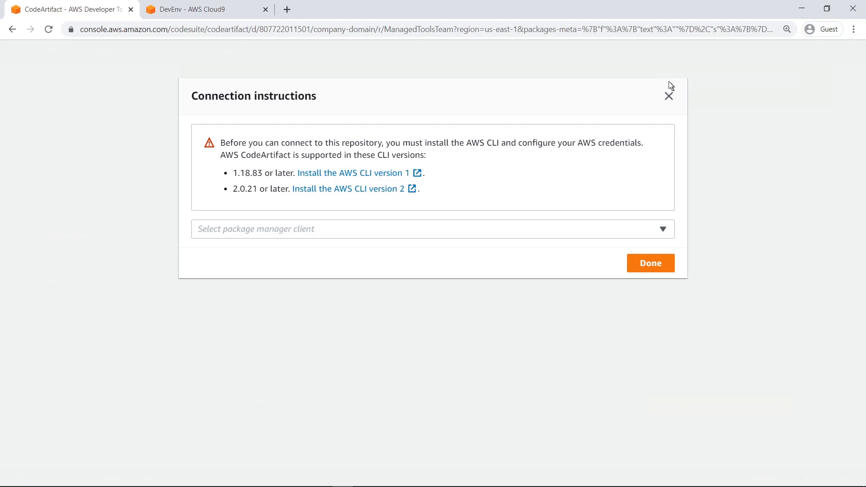
mouse_move(664, 230)
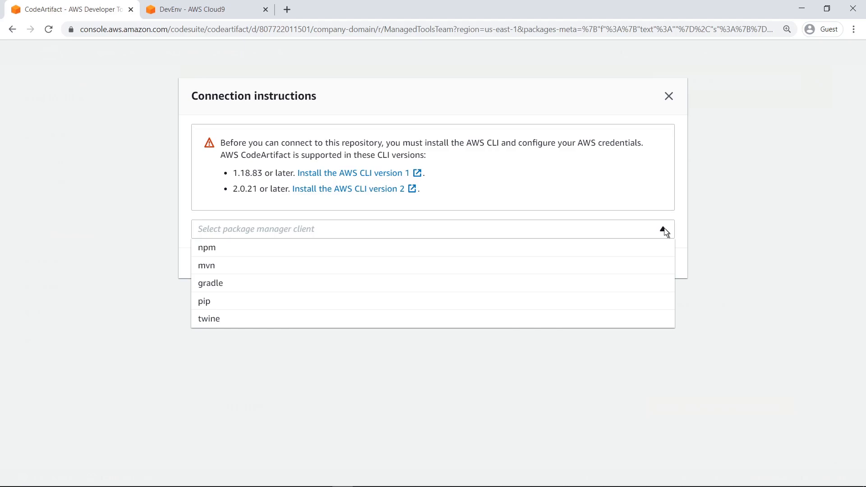
mouse_move(230, 305)
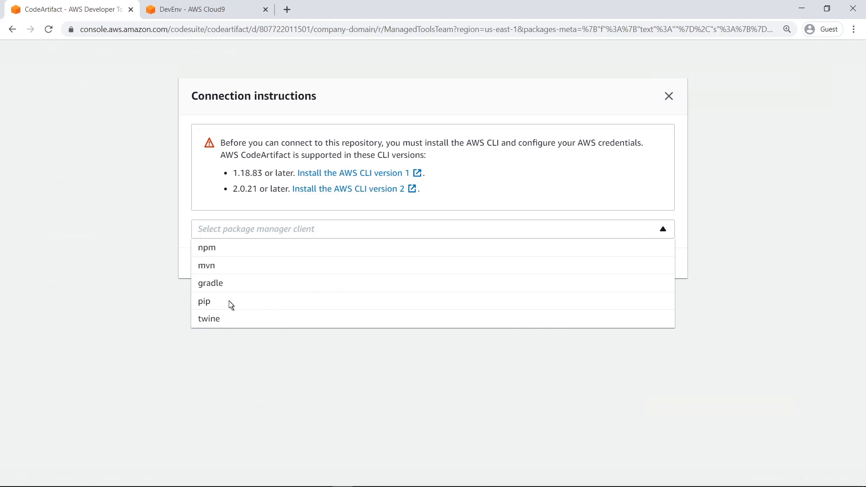
left_click(203, 301)
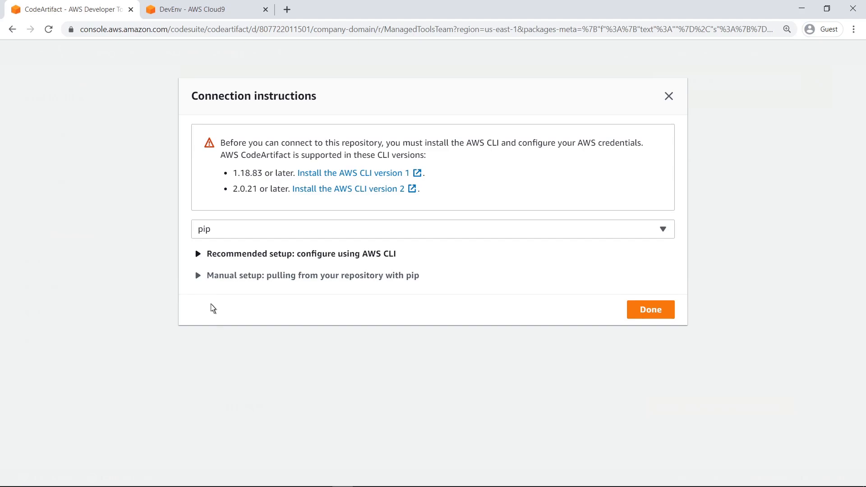
mouse_move(206, 287)
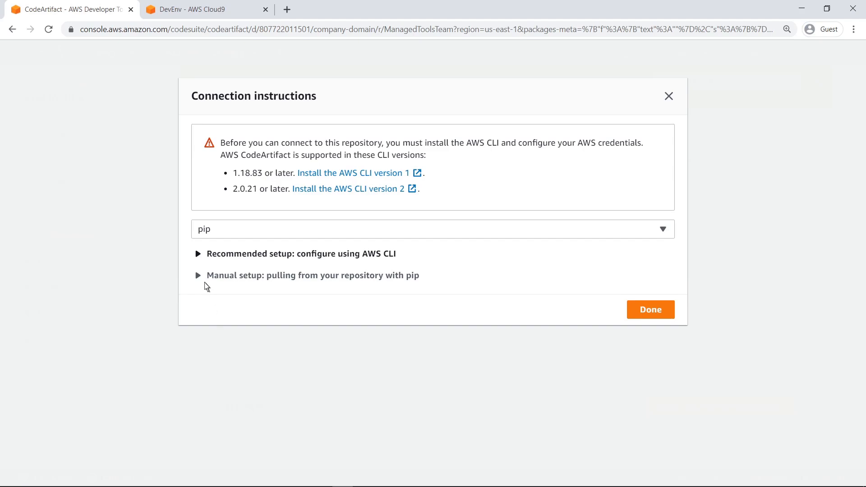
left_click(198, 254)
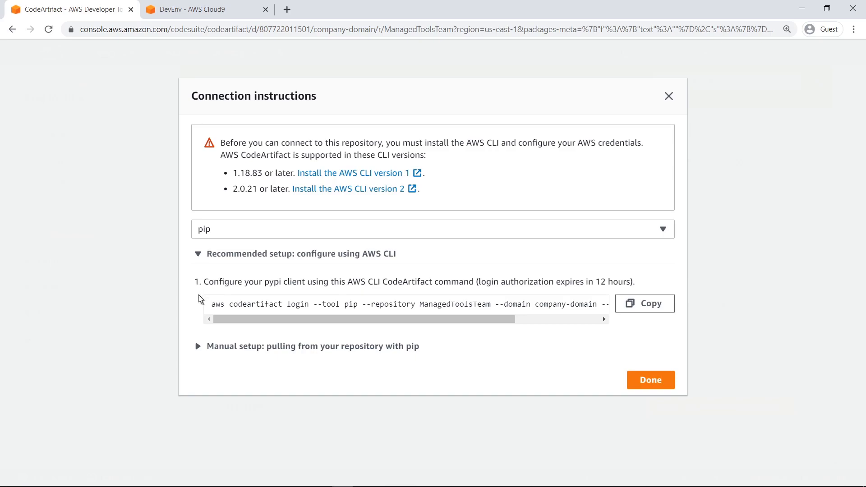
left_click(197, 347)
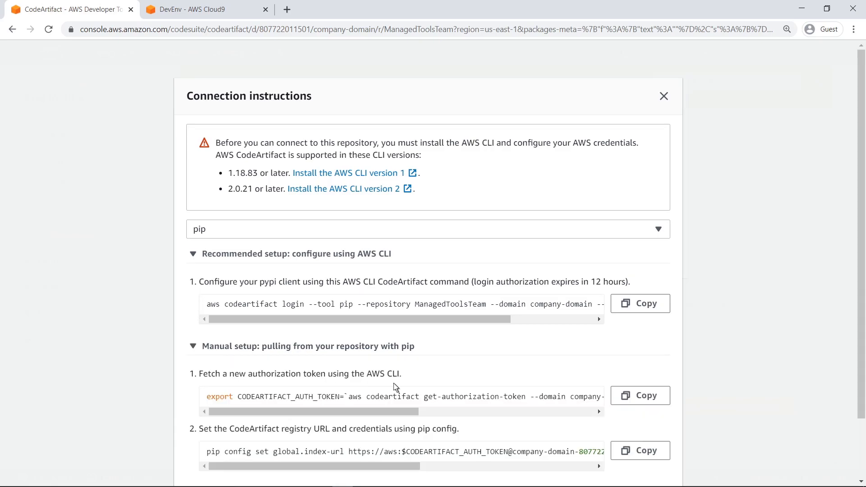
scroll("down", 3)
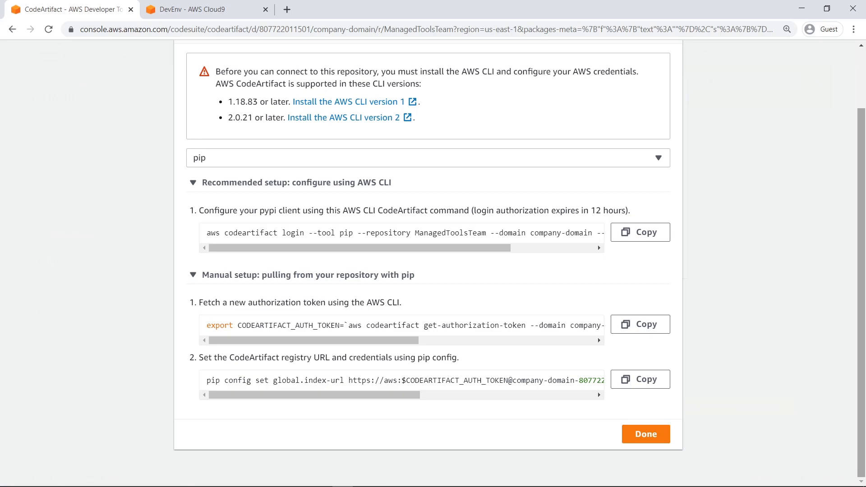
mouse_move(742, 390)
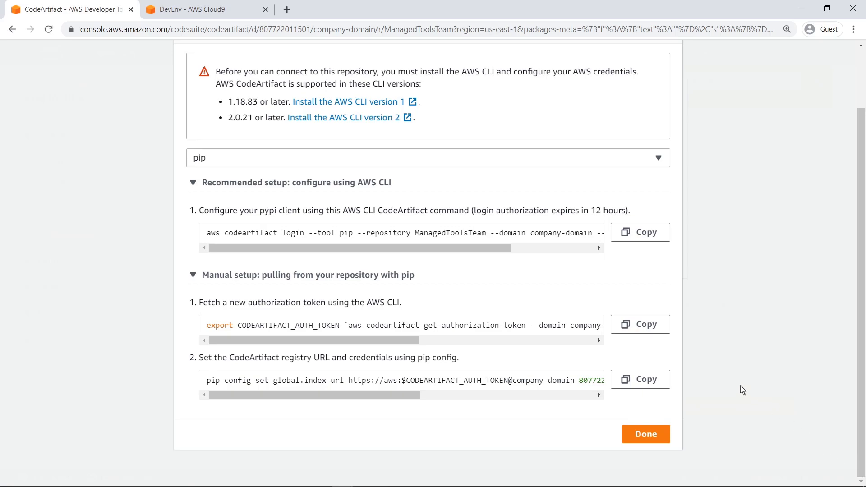
left_click(639, 324)
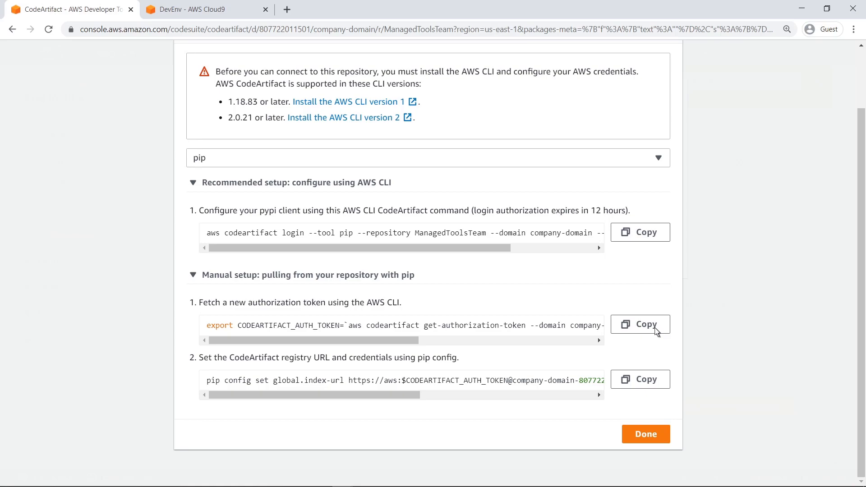
mouse_move(231, 19)
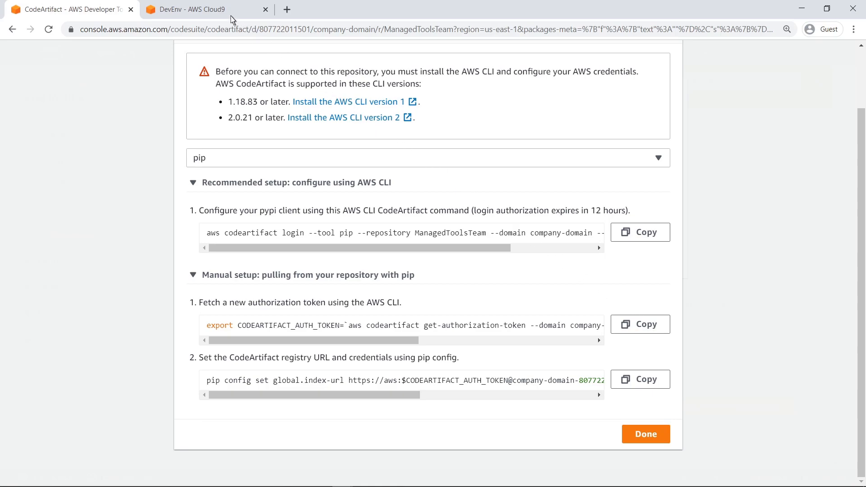
Step: In Cloud9, add the CODEARTIFACT_AUTH_TOKEN export line to ~/.bash_profile with vim and save
left_click(191, 10)
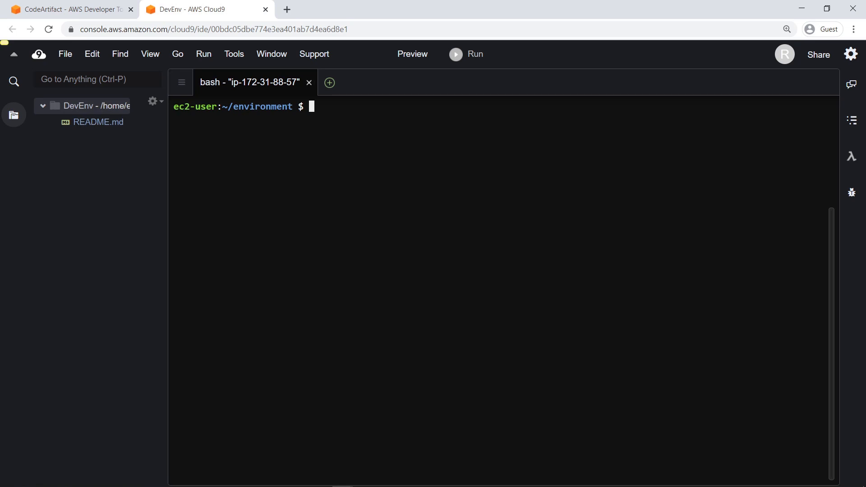
mouse_move(317, 108)
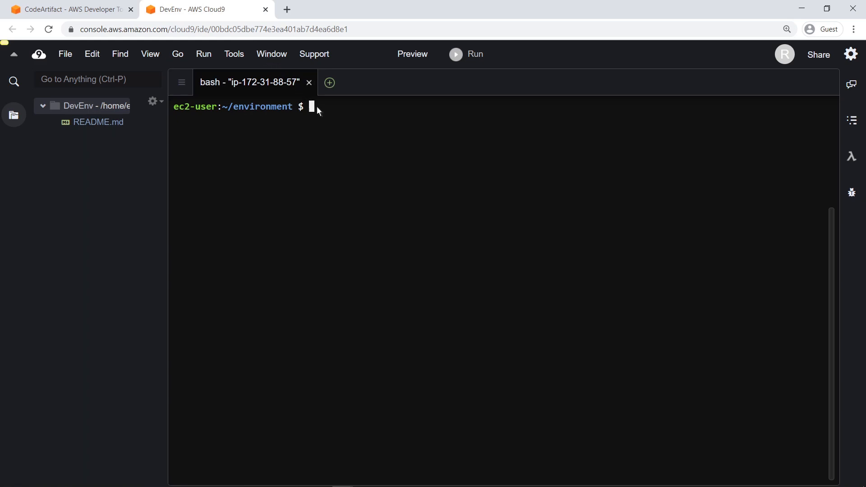
type("vim ~/.bash_profile")
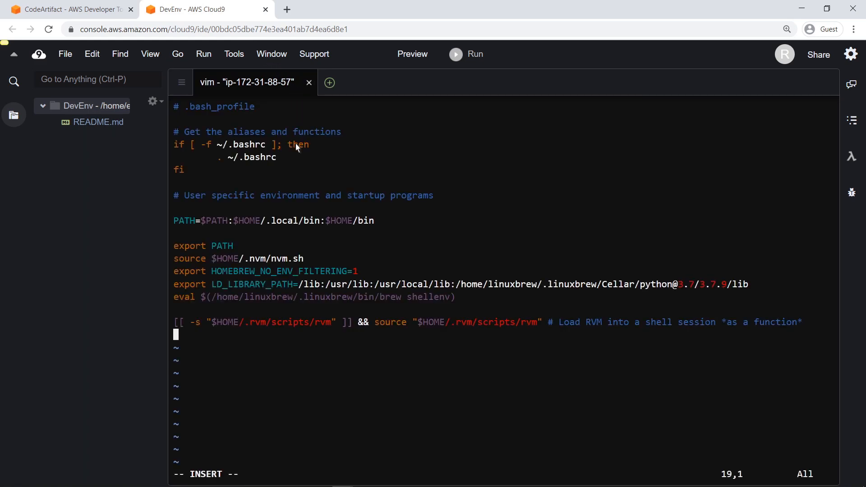
type("export CODEARTIFACT_AUTH_TOKEN=`aws codeartifact get-authorization-token --domain company-domain --domain-owner 807722011501 --query authorizationToken --output text`")
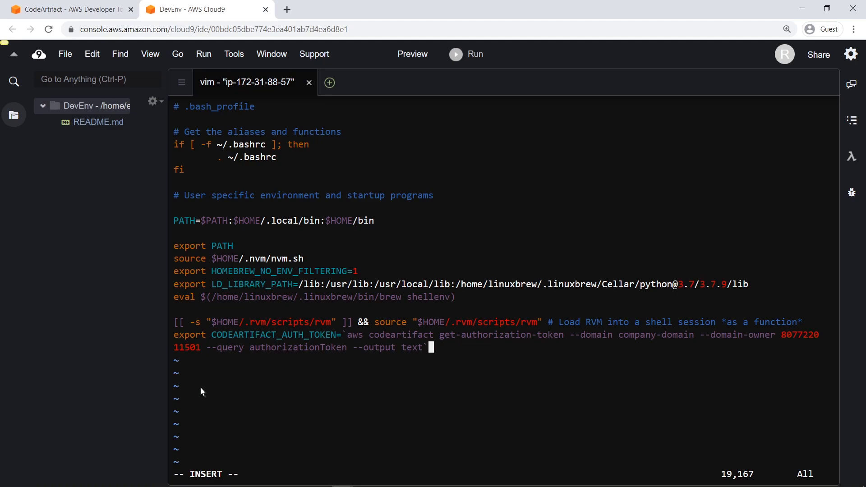
type(":wq")
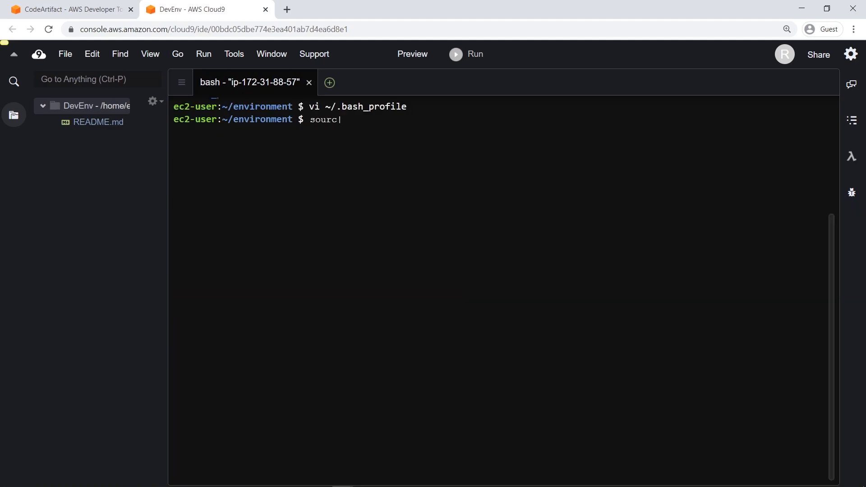
Step: Reload the profile and echo $CODEARTIFACT_AUTH_TOKEN to confirm the token is set
key("Return")
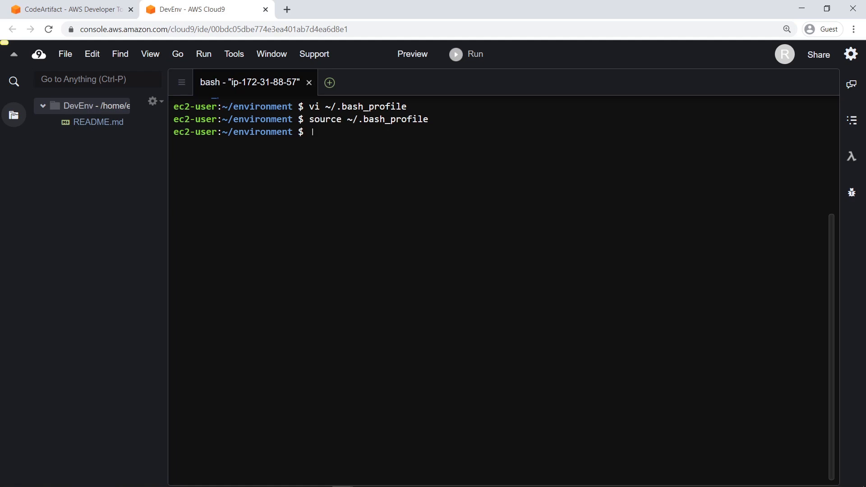
type("echo $CODEARTIFACT_AUTH_TOKEN")
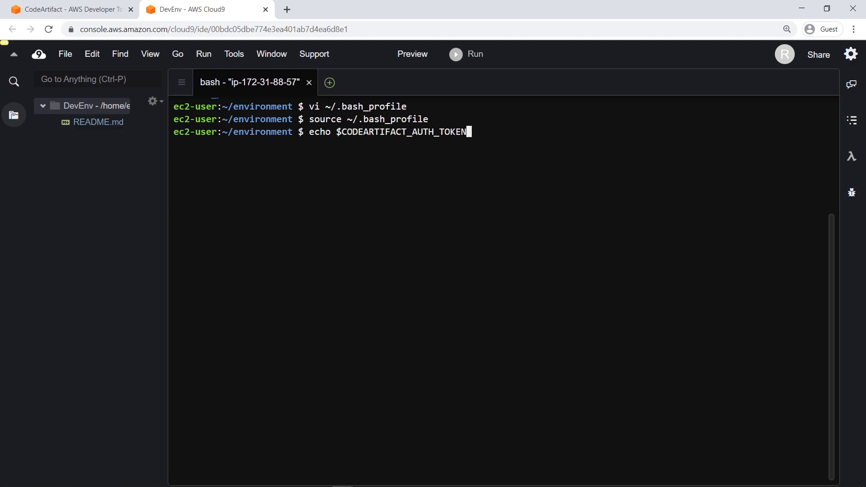
key("Return")
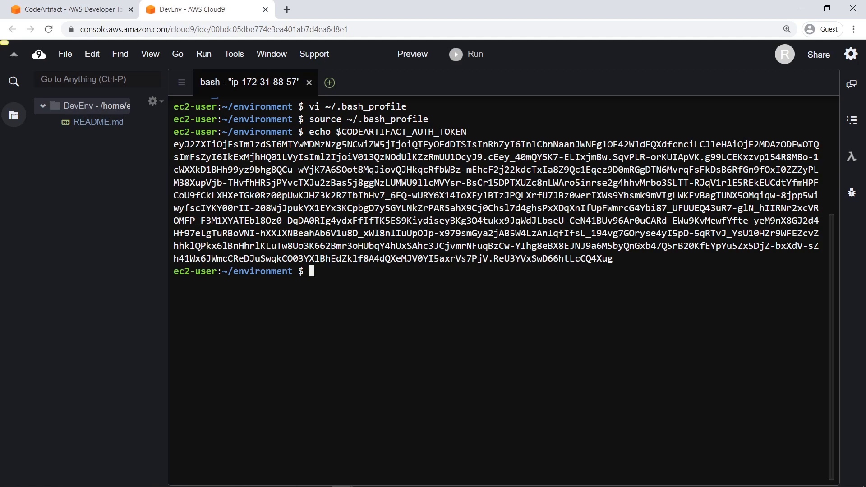
mouse_move(193, 324)
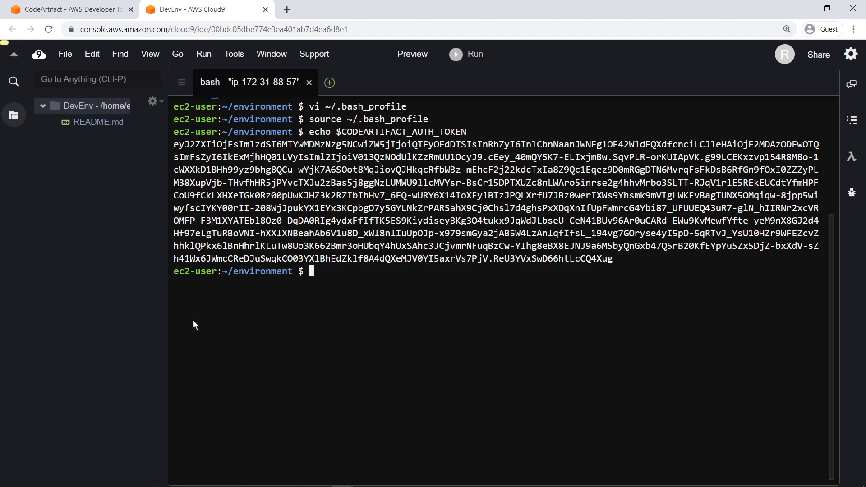
Step: Copy the pip config set registry-URL command from CodeArtifact and return to Cloud9
left_click(66, 10)
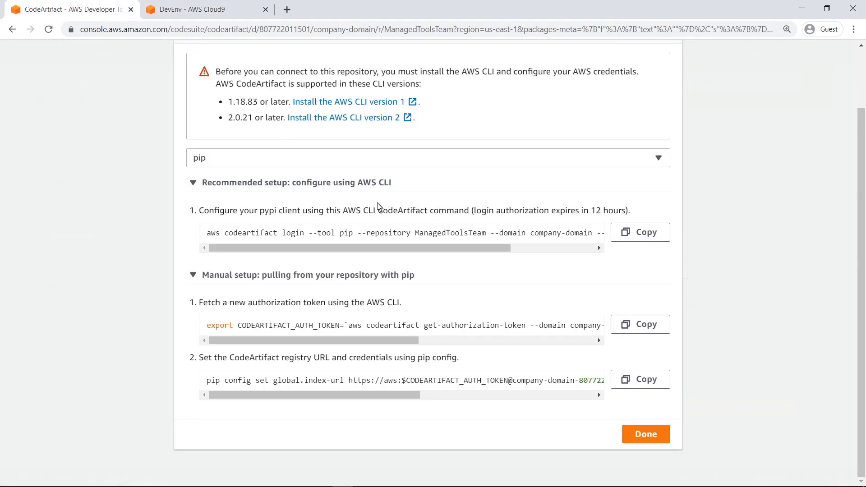
mouse_move(547, 314)
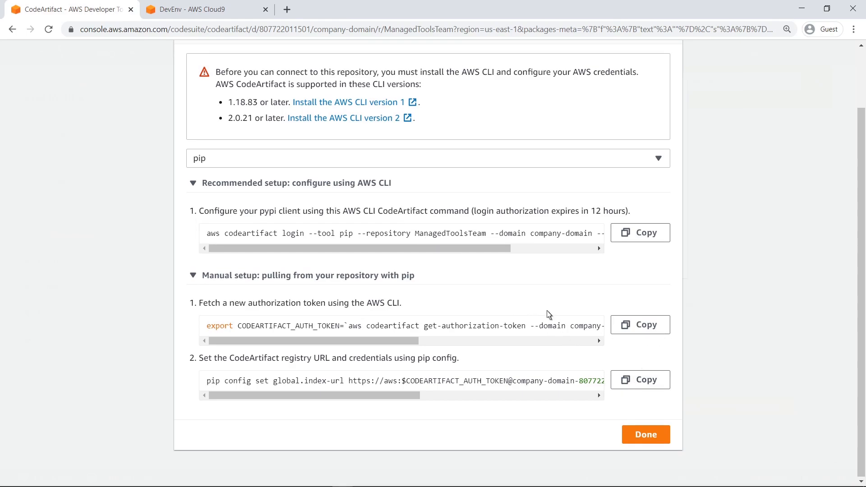
left_click(198, 9)
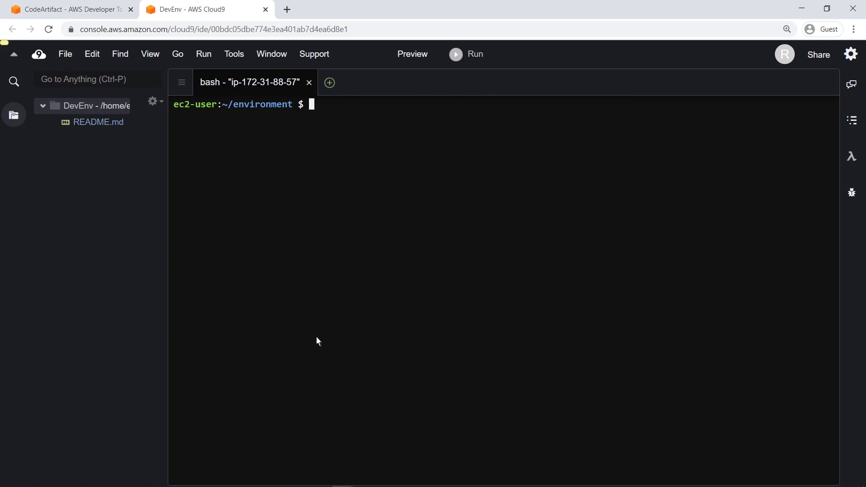
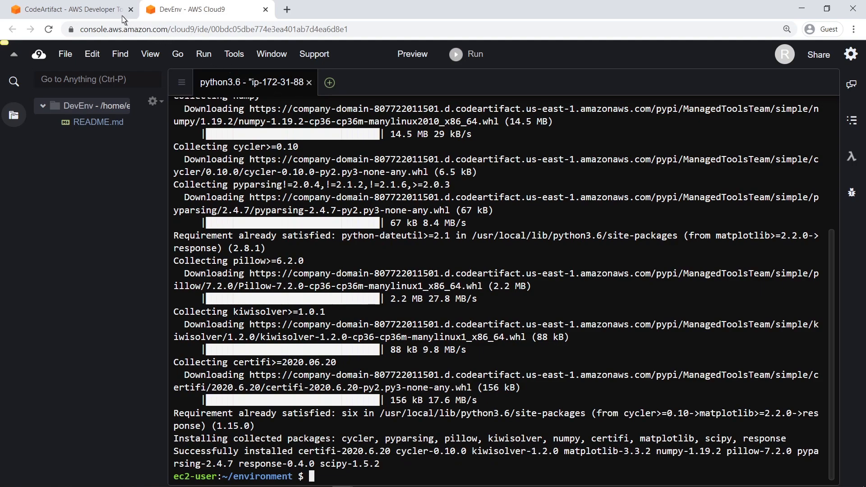
Step: Set pip's global index-url to the ManagedToolsTeam repository and install response 0.4.0 with its dependencies
left_click(66, 9)
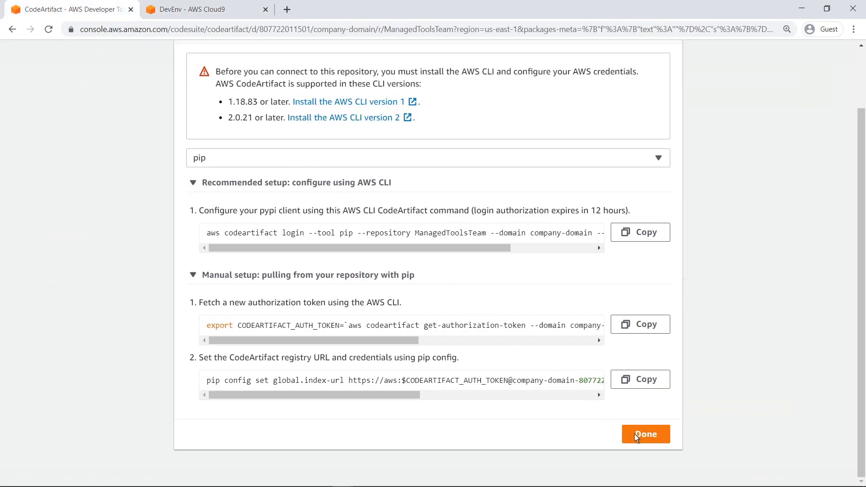
Step: Confirm ManagedToolsTeam lists response and its dependencies, and view response version 0.4.0 details
left_click(645, 434)
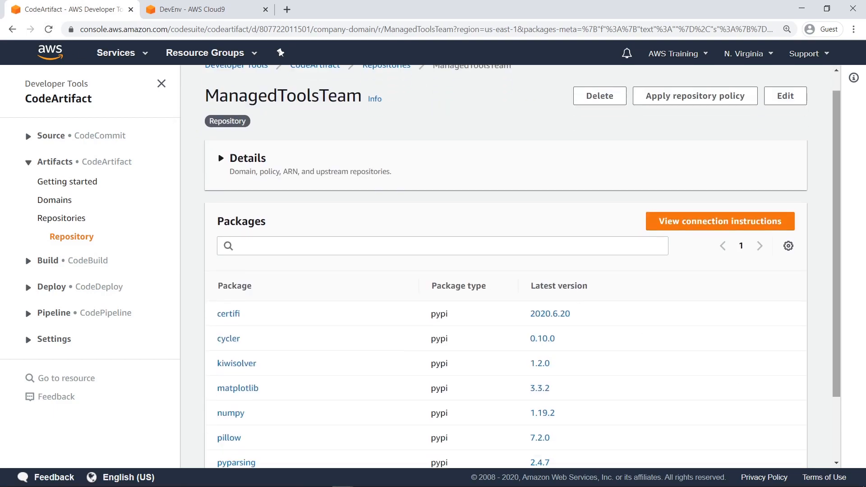
scroll("down", 3)
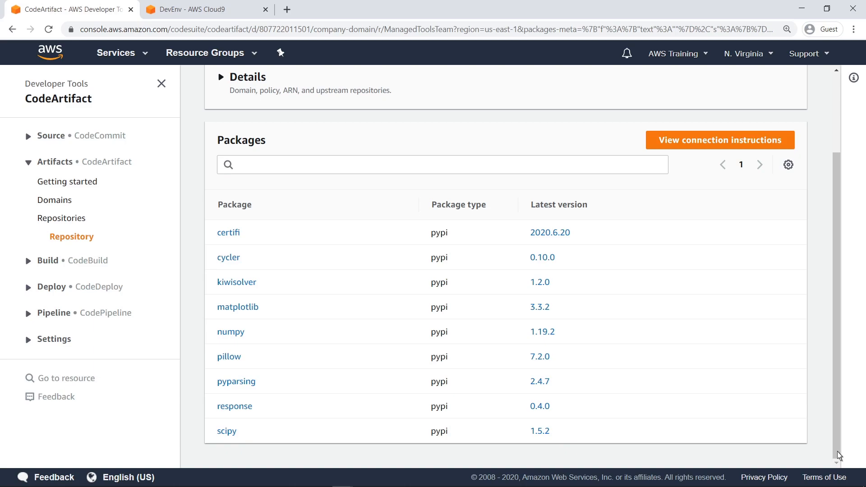
mouse_move(635, 441)
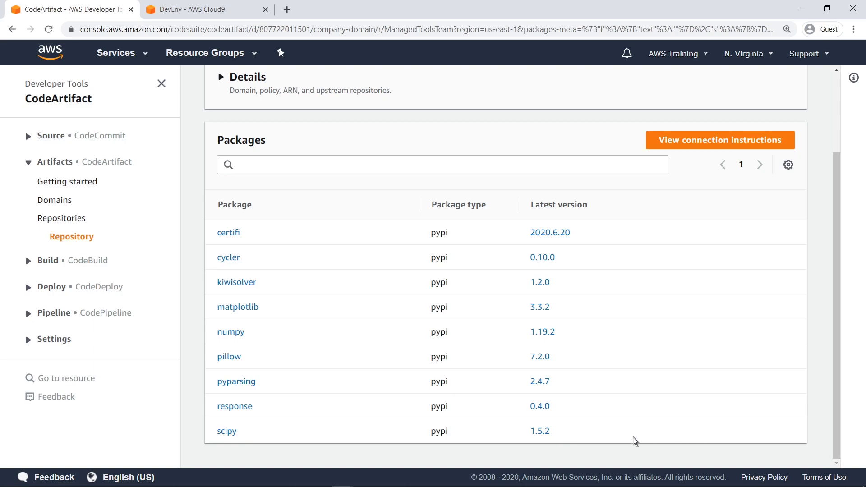
left_click(233, 406)
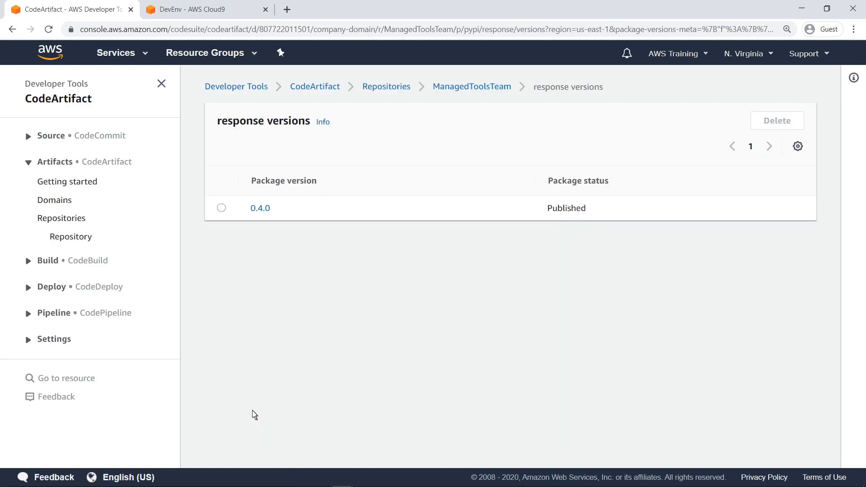
mouse_move(263, 294)
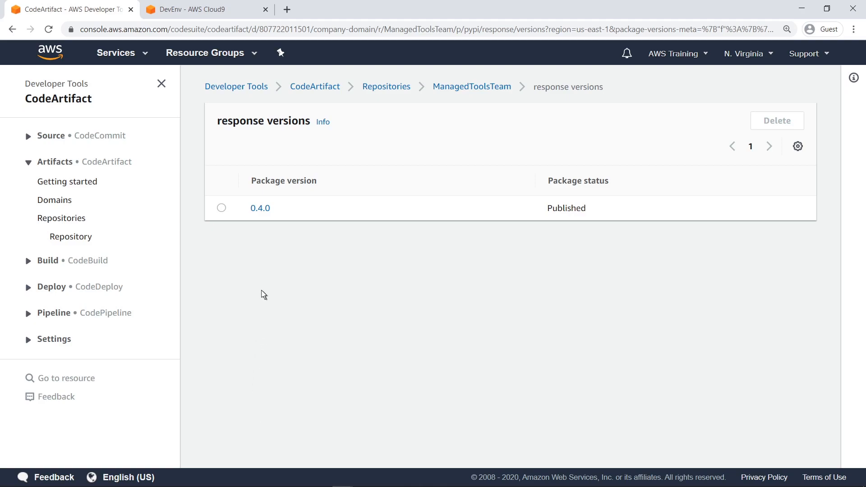
left_click(259, 208)
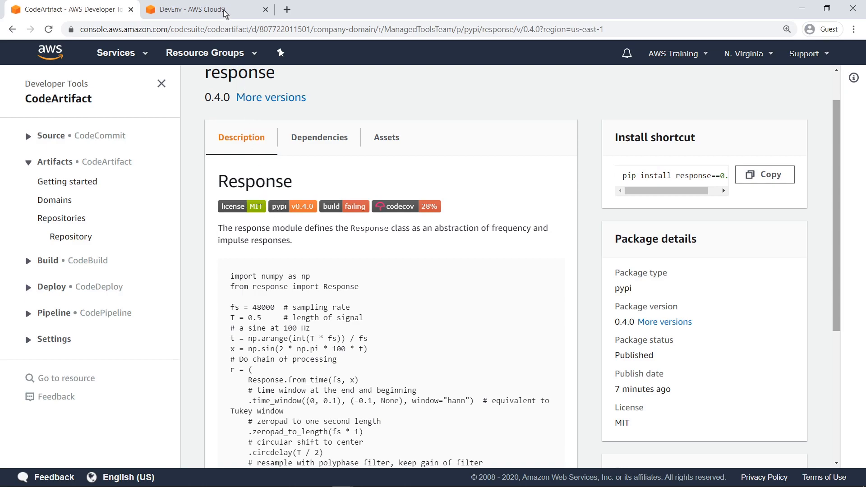
Step: Install response 0.3.0 in Cloud9 with pip install response==0.3.0
left_click(196, 10)
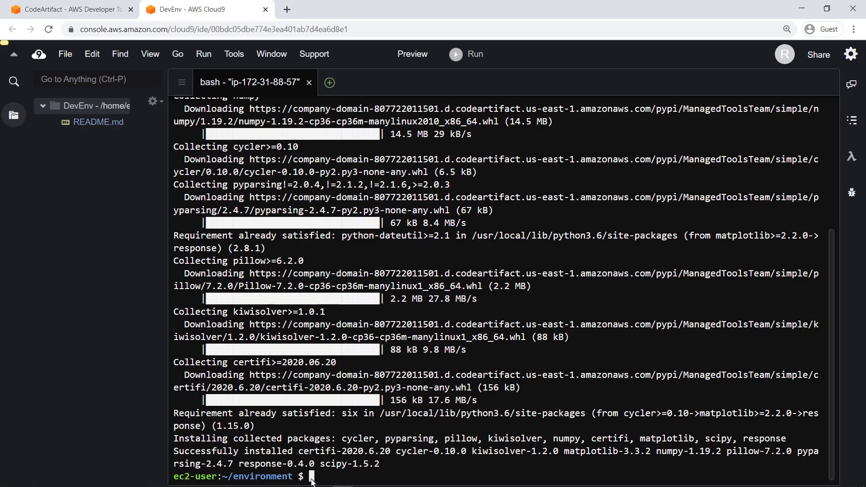
type("pip install response==0.3.0")
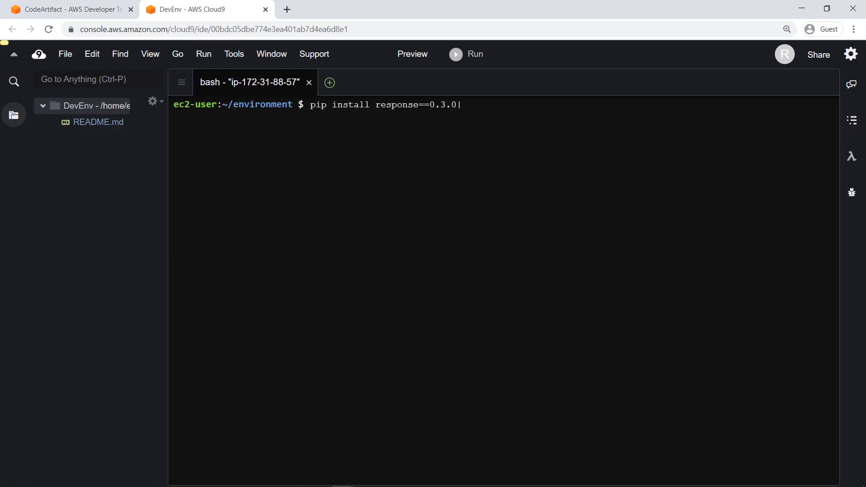
key("Return")
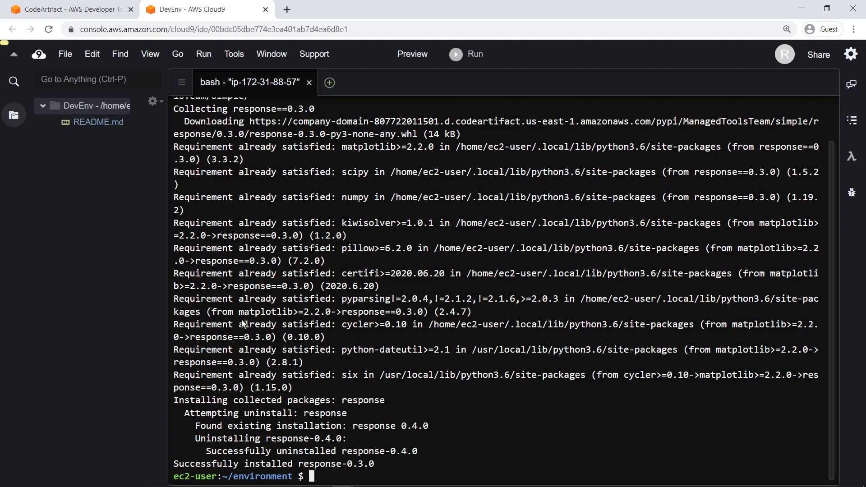
left_click(66, 9)
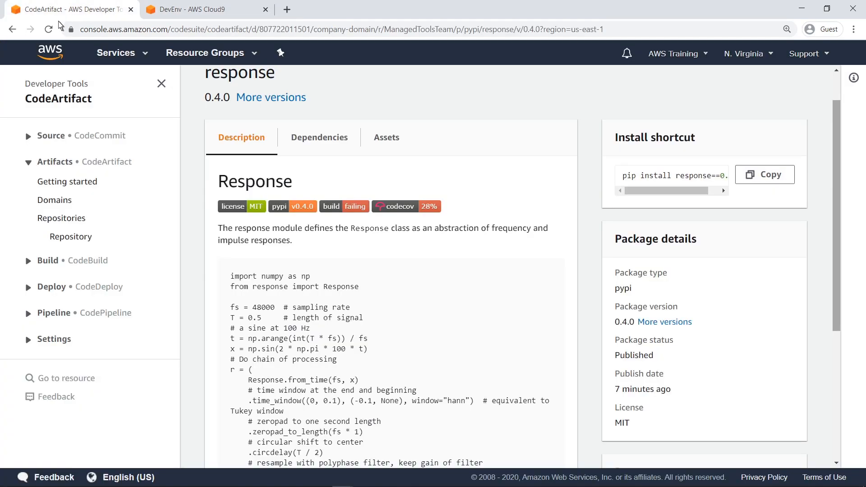
Step: Open the response versions list showing 0.4.0 and 0.3.0 as published
left_click(270, 98)
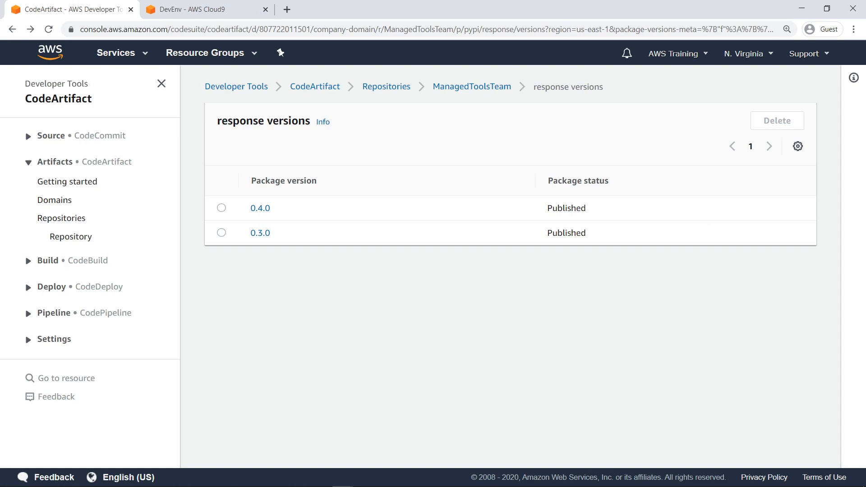
left_click(322, 121)
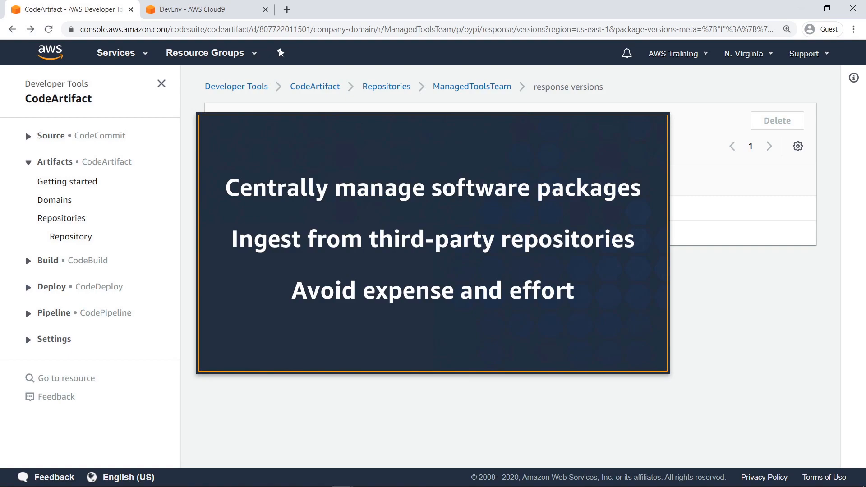